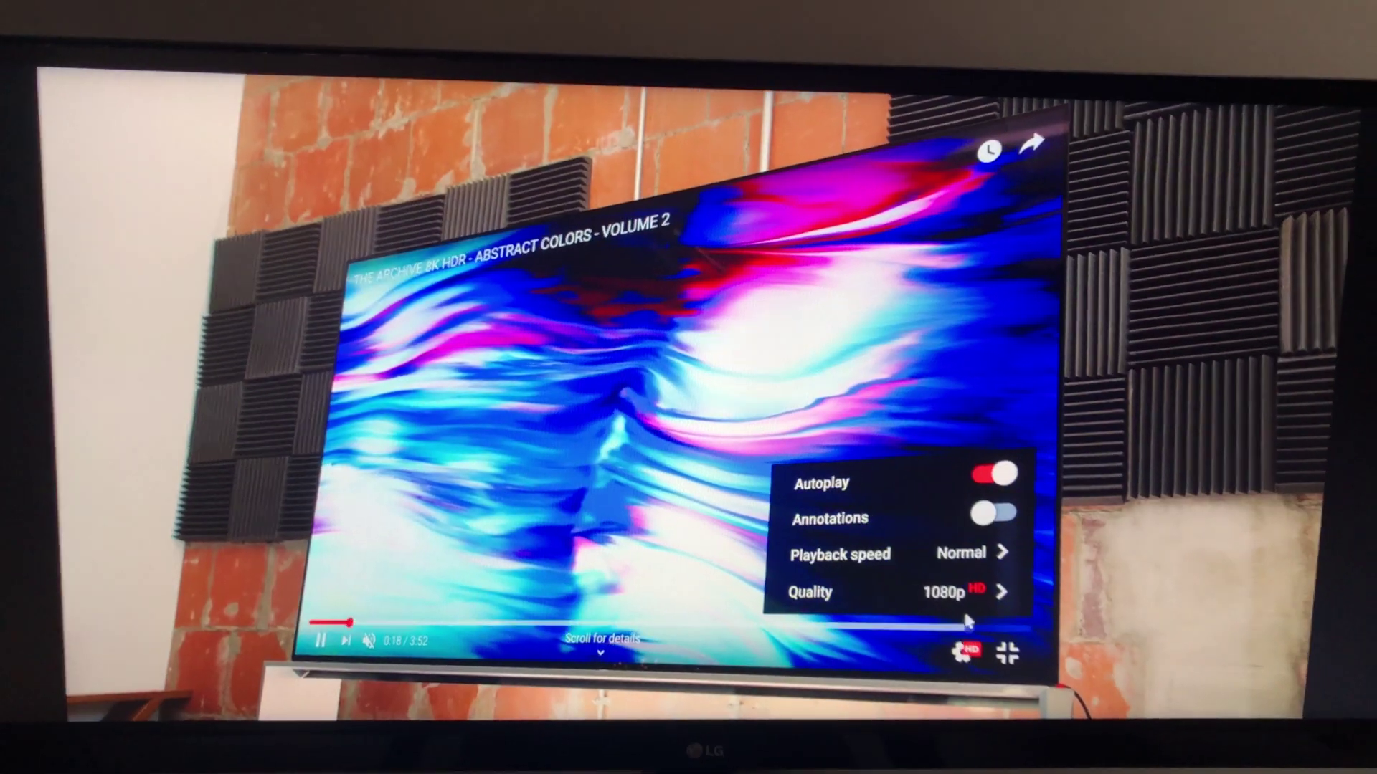
# Step: Open the Quality menu to list resolutions from 4320p to 144p, currently at 1080p
pyautogui.click(902, 592)
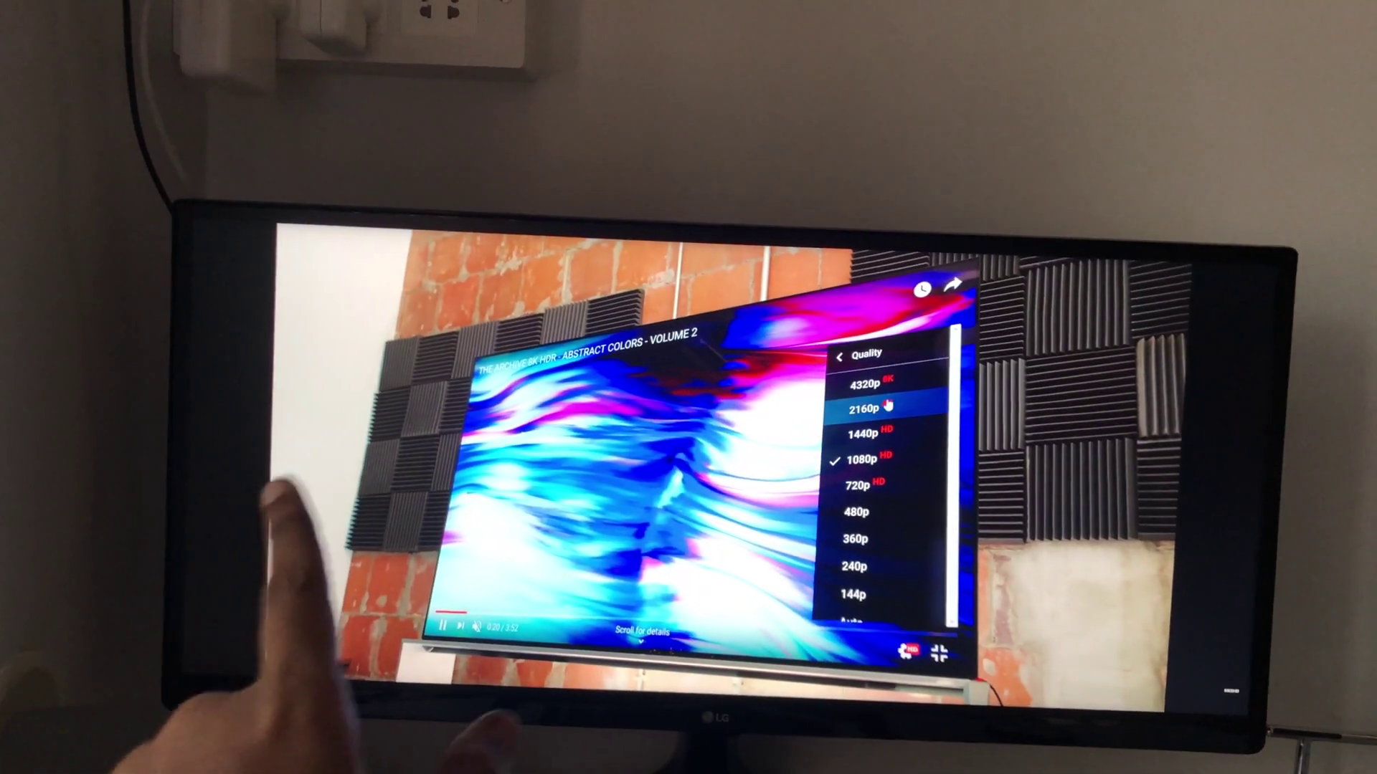